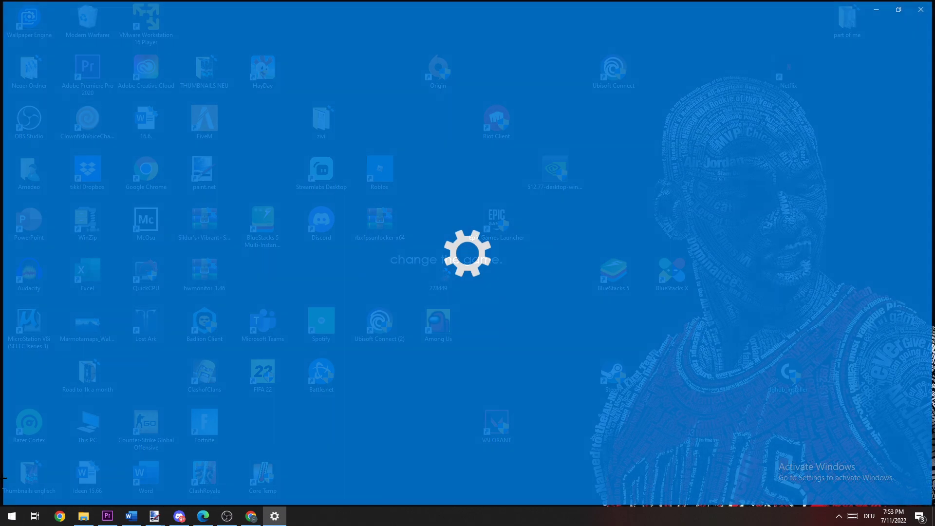
# Open Windows Settings and go to Update & Security
pyautogui.click(273, 516)
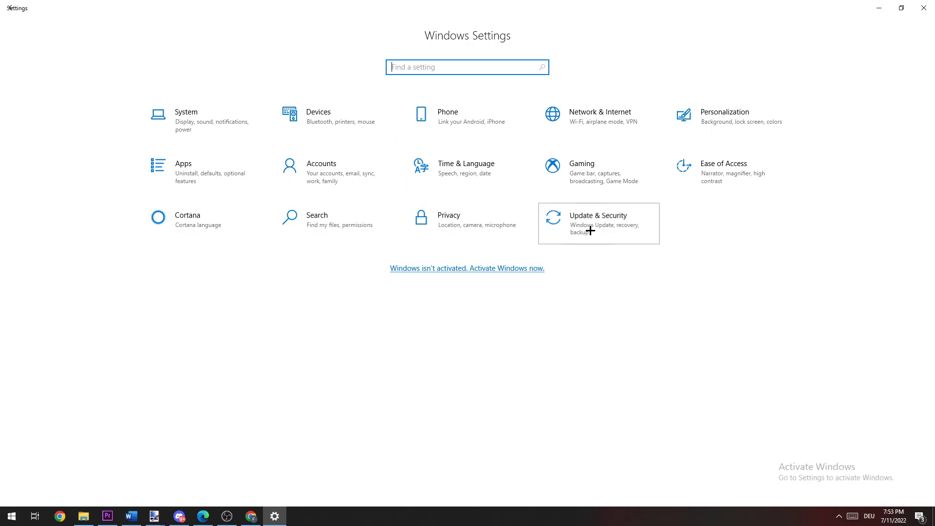
pyautogui.click(597, 216)
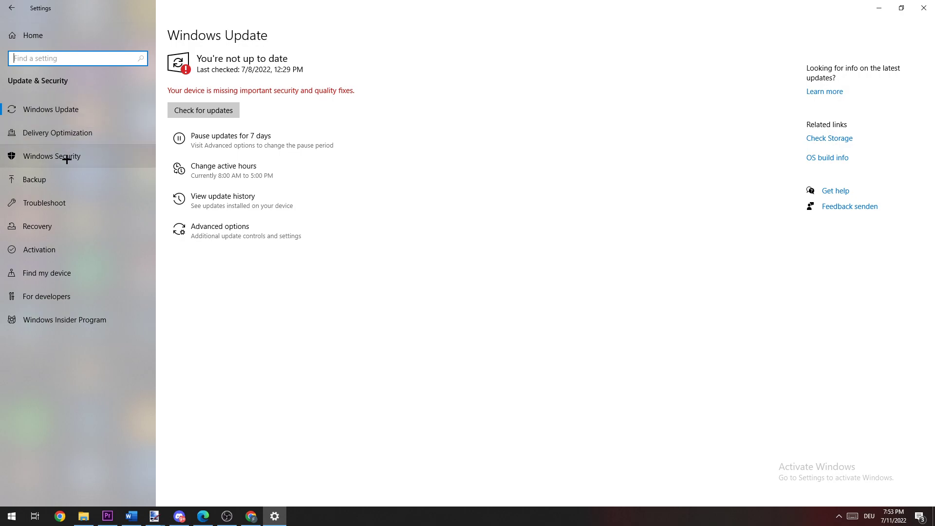
# Open Windows Security's Virus & threat protection page
pyautogui.click(52, 155)
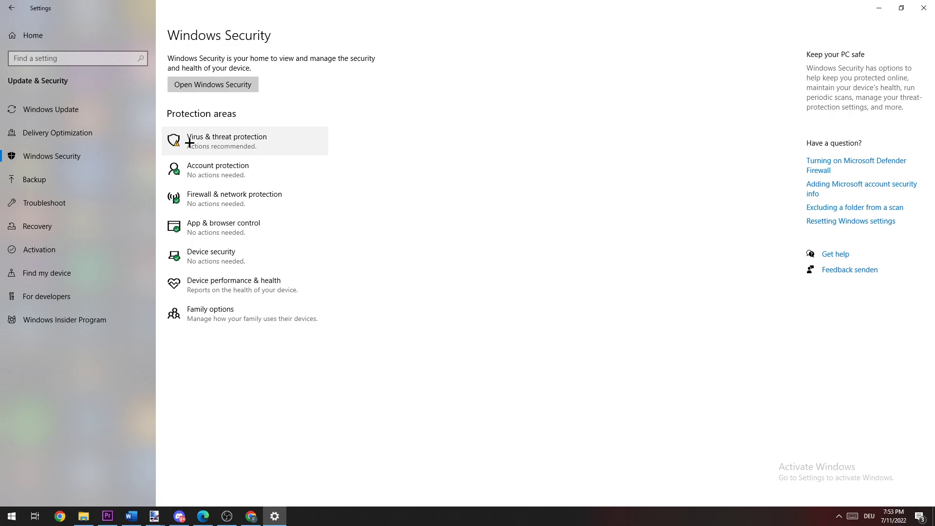
pyautogui.click(227, 140)
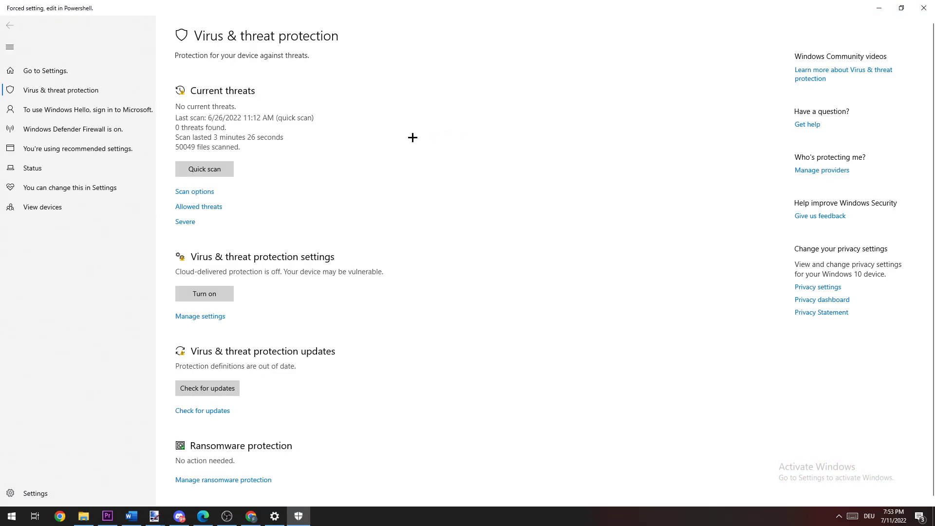
pyautogui.moveTo(202, 265)
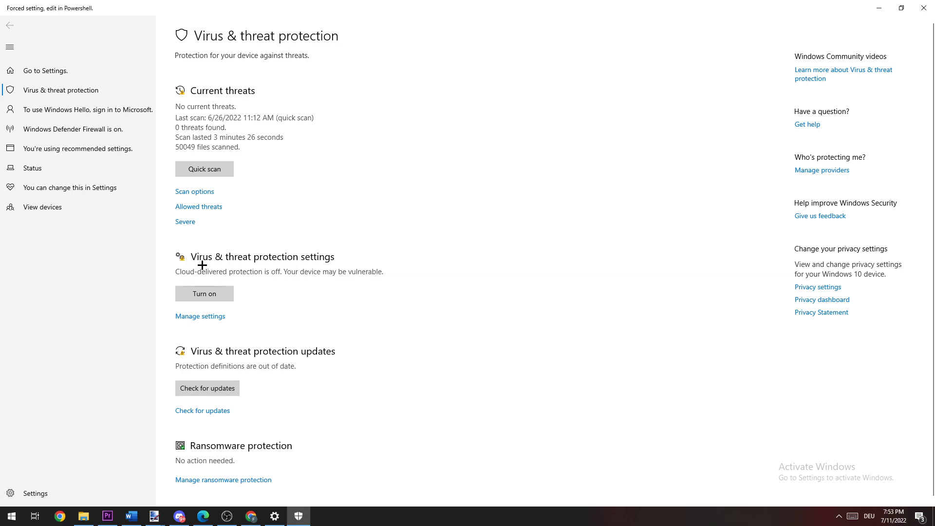
pyautogui.moveTo(273, 289)
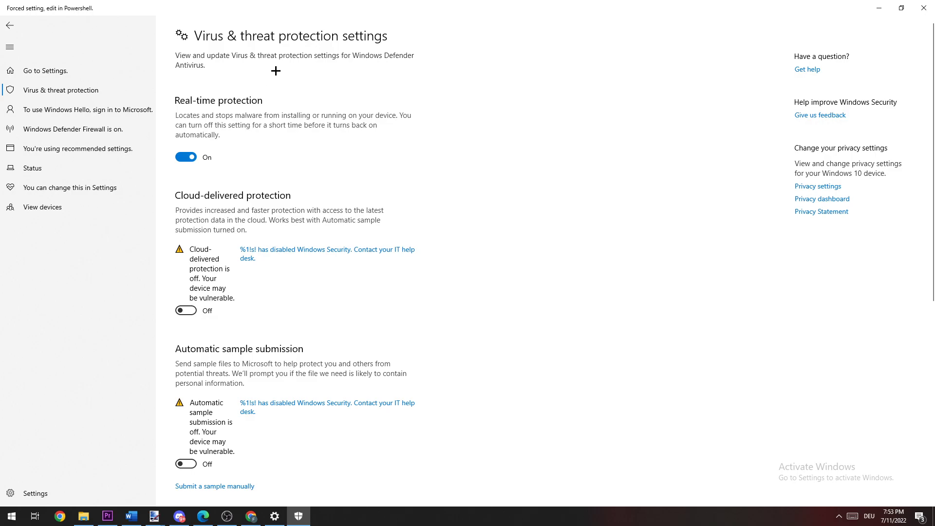
# Reach the antivirus Exclusions page and begin adding a new exclusion
pyautogui.scroll(-3)
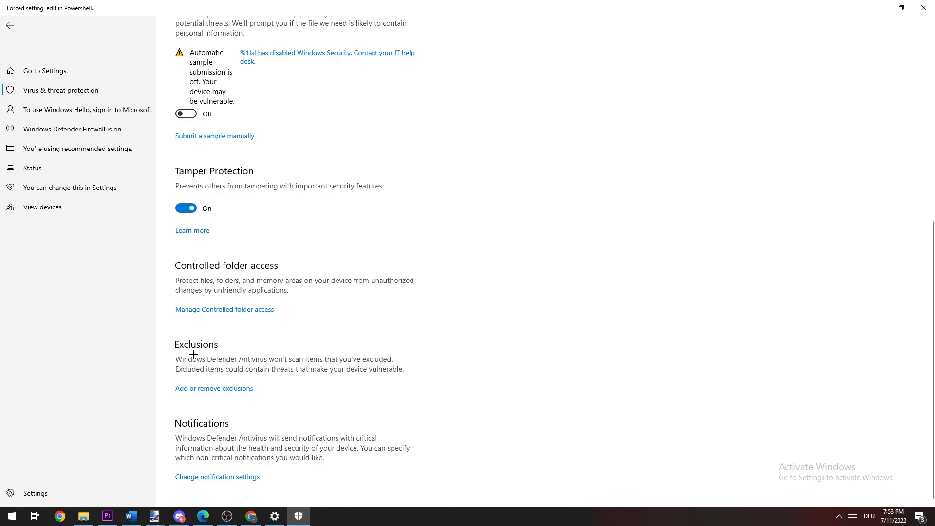
pyautogui.click(213, 388)
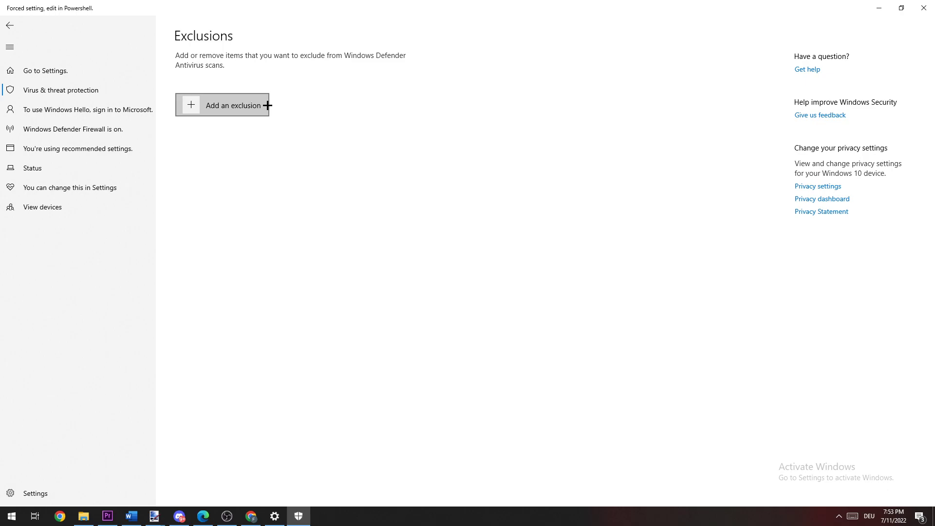
pyautogui.click(228, 105)
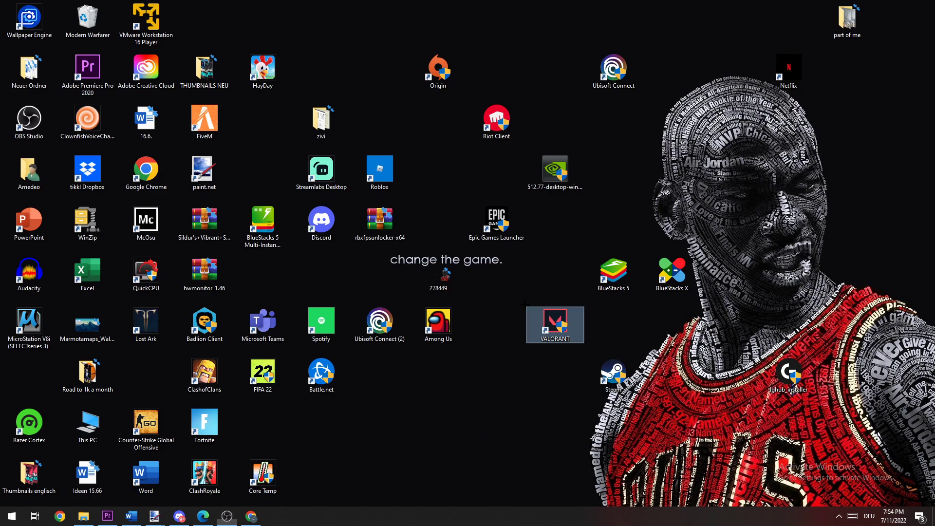
# Open Properties for the VALORANT desktop shortcut
pyautogui.rightClick(554, 324)
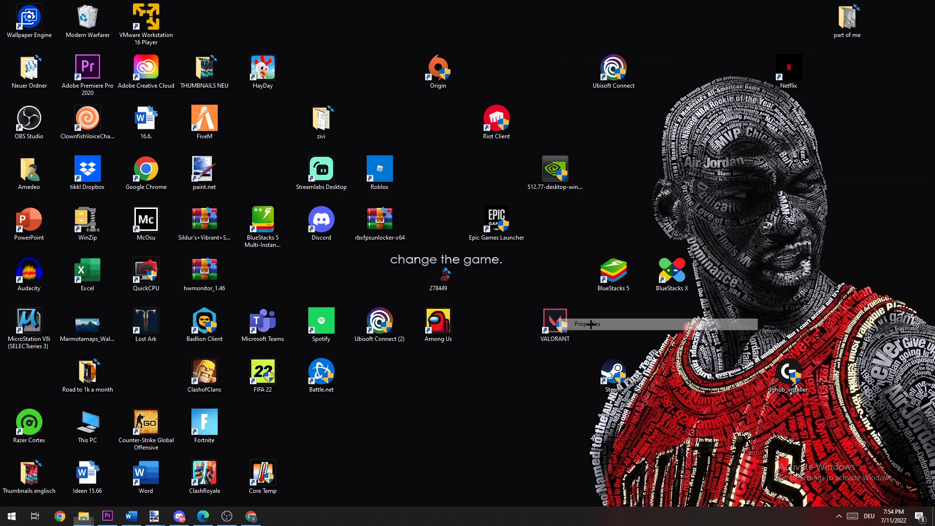
pyautogui.click(586, 324)
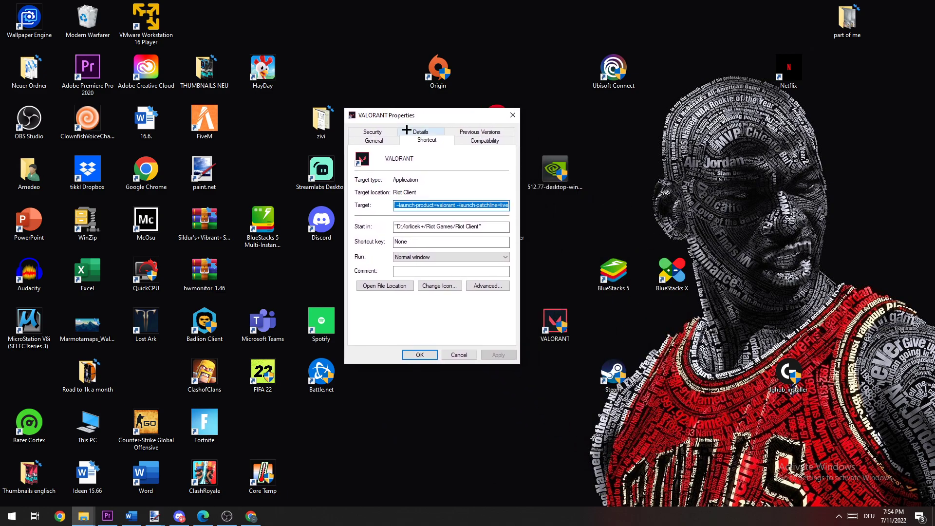
# Confirm VALORANT uses Windows 8 compatibility and runs as administrator, then cancel
pyautogui.click(484, 140)
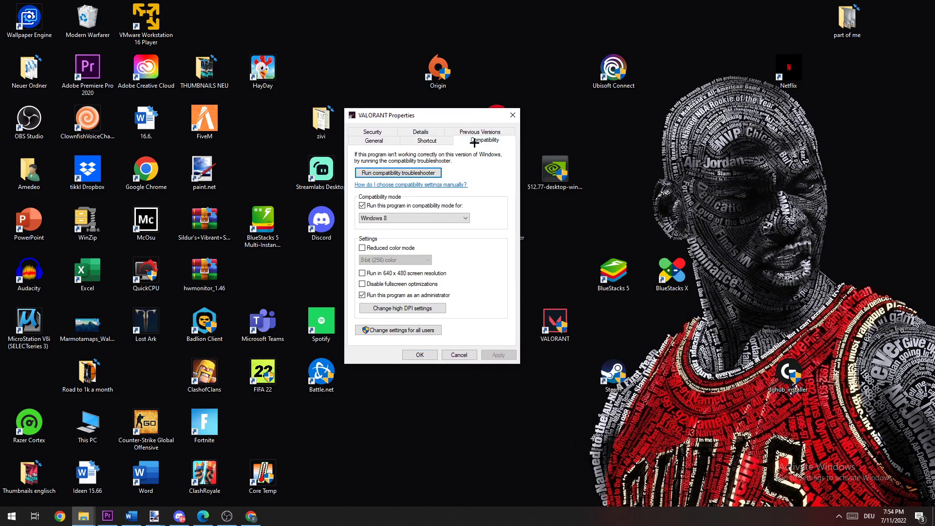
pyautogui.moveTo(418, 115); pyautogui.dragTo(399, 54)
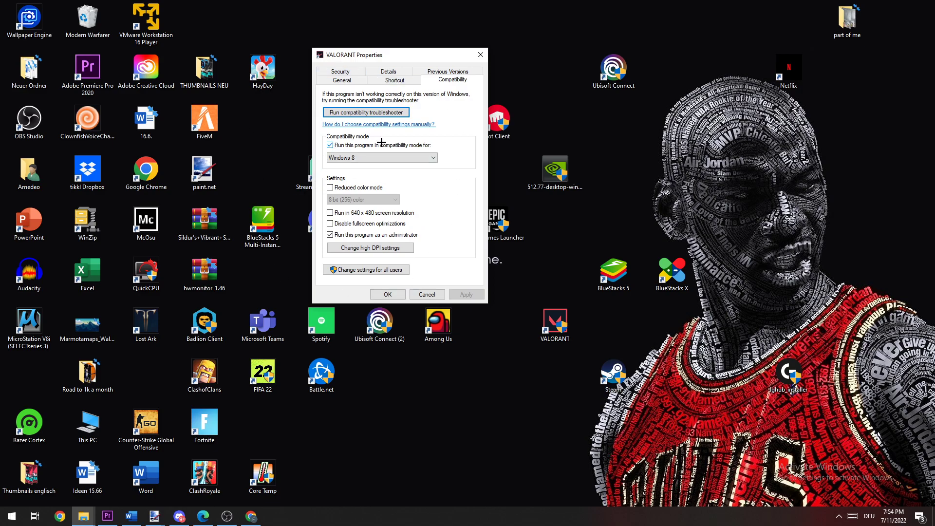
pyautogui.moveTo(423, 148)
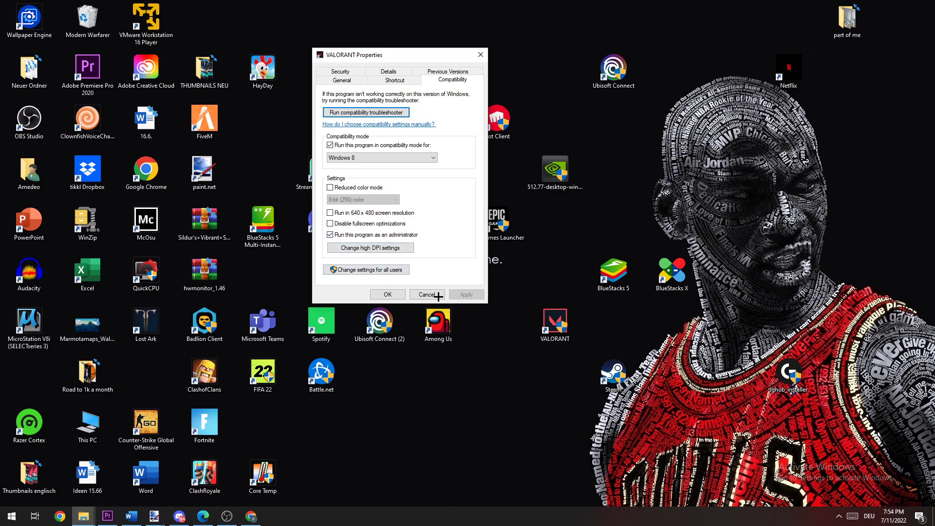
pyautogui.click(427, 294)
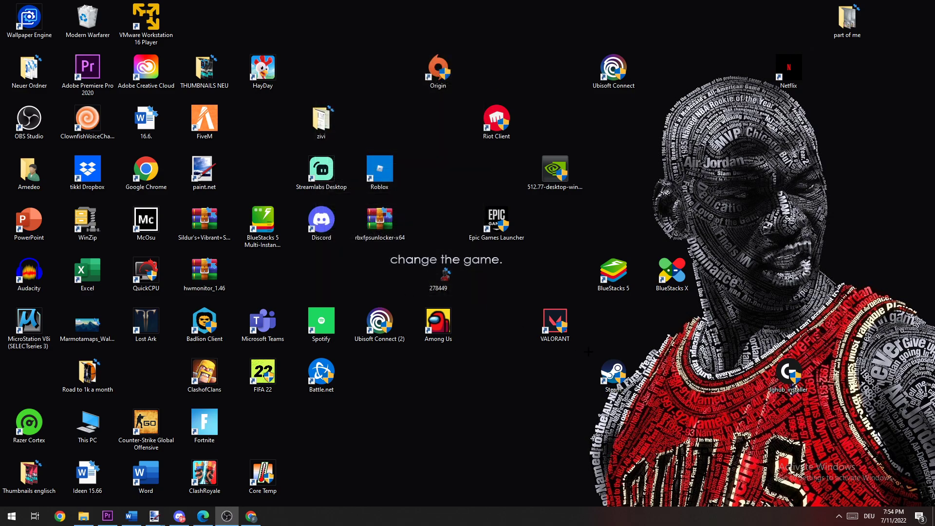